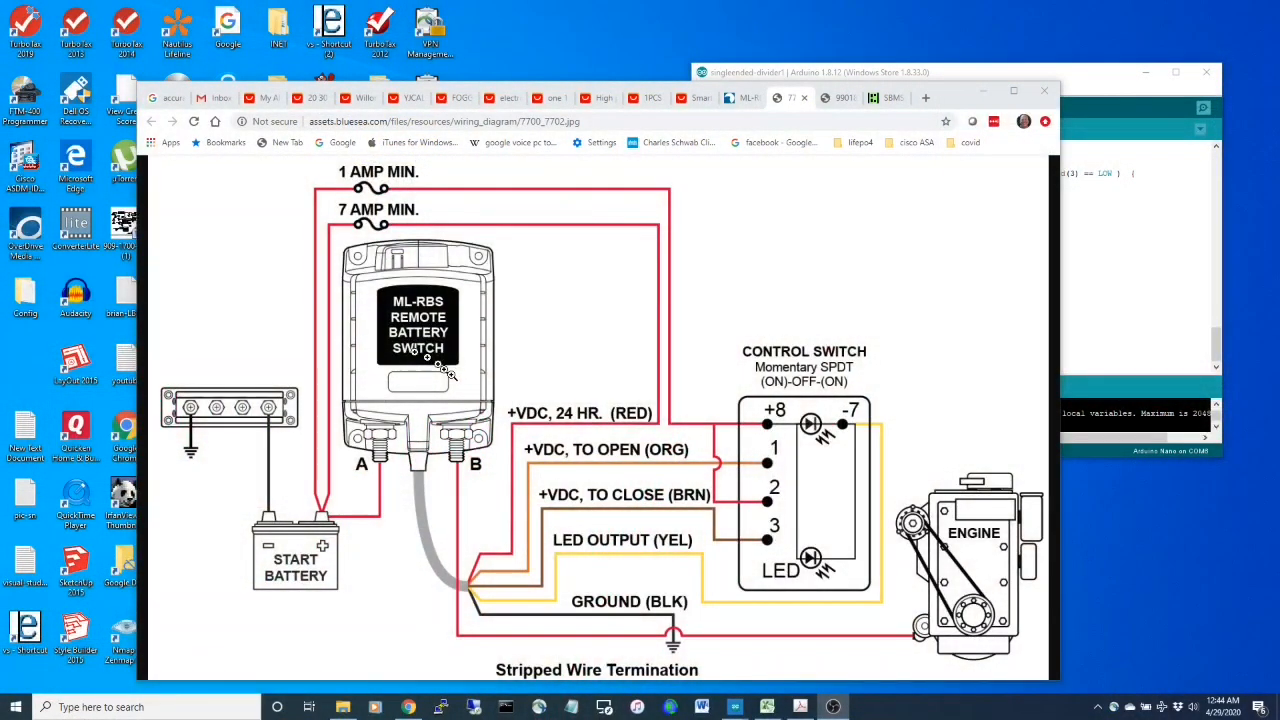
mouse_move(612, 517)
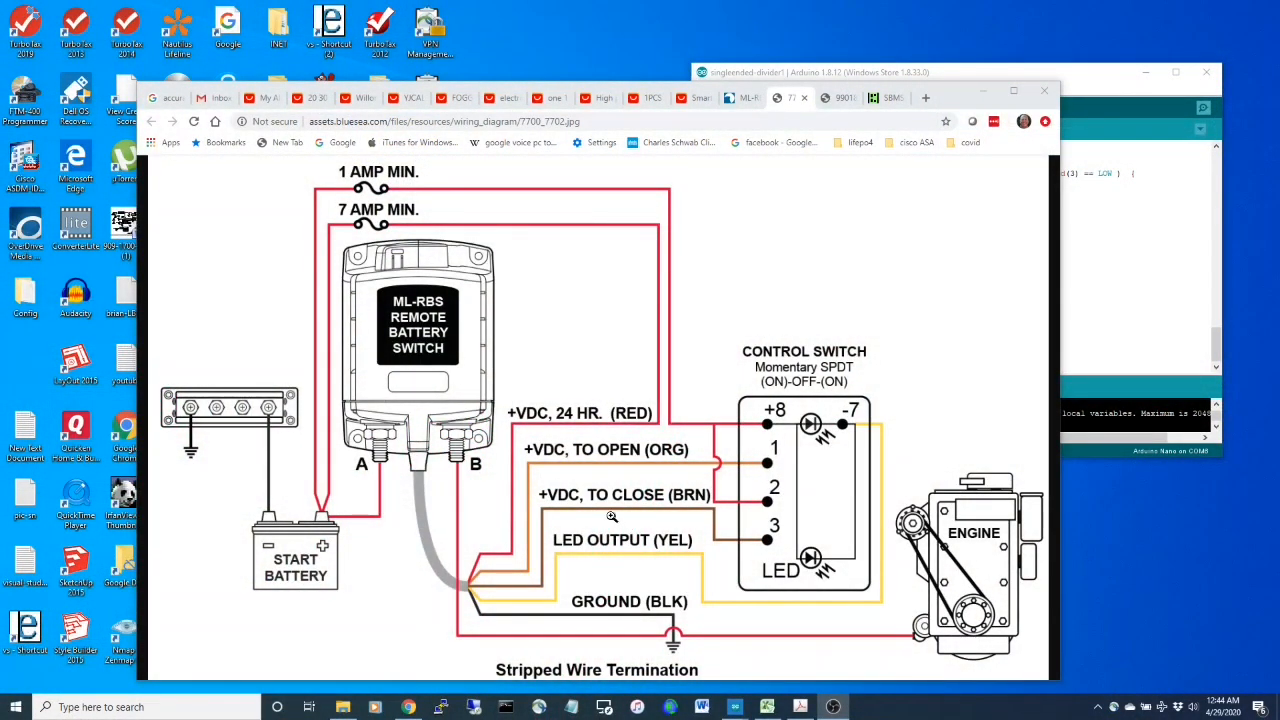
mouse_move(605, 585)
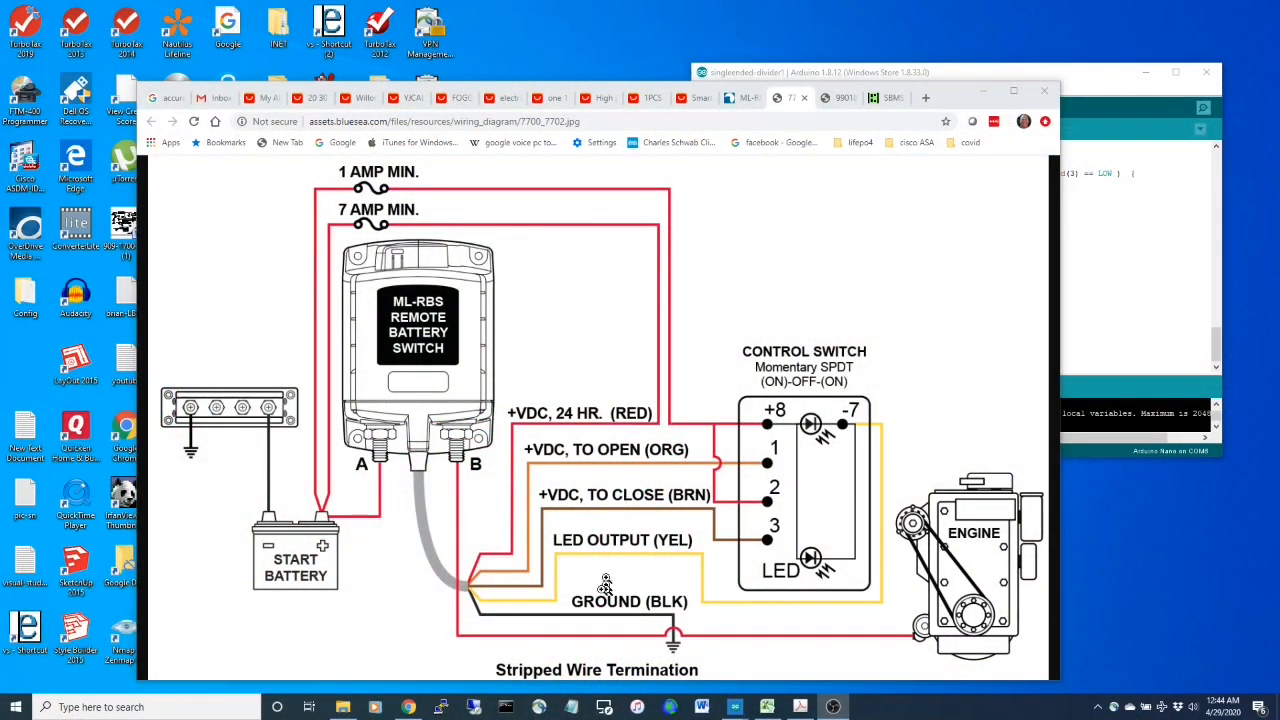
mouse_move(520, 628)
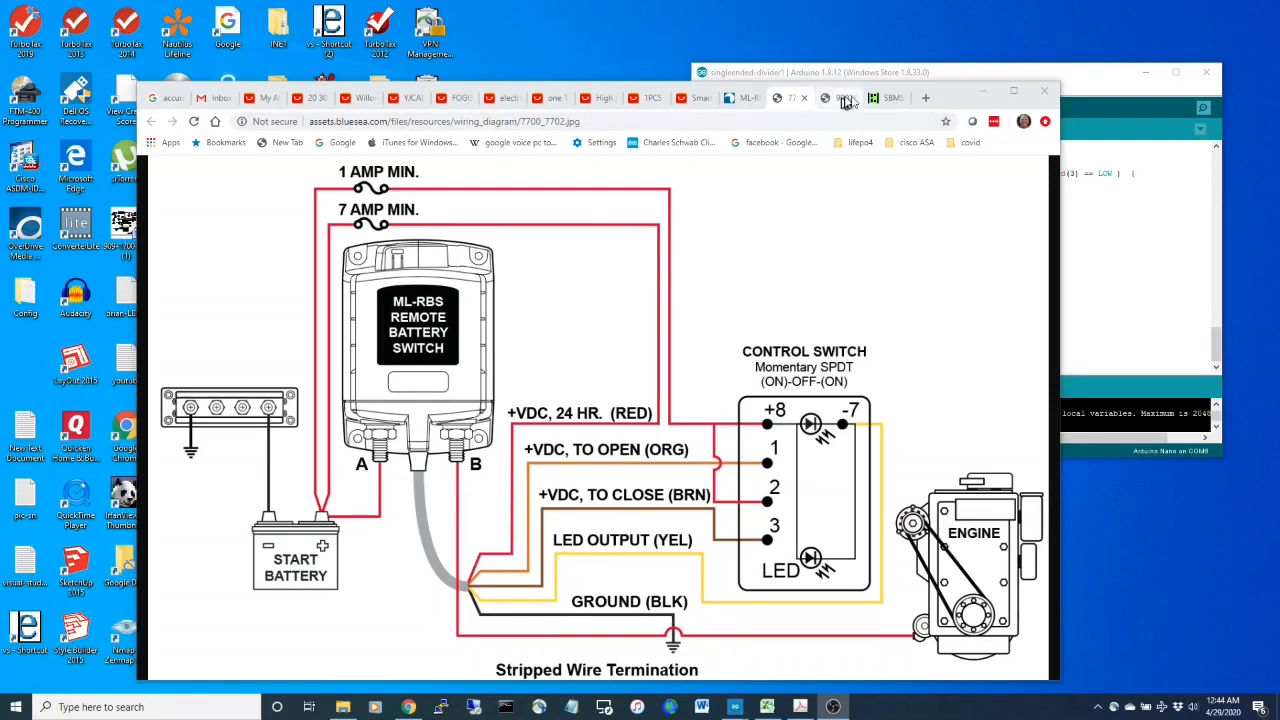
mouse_move(741, 97)
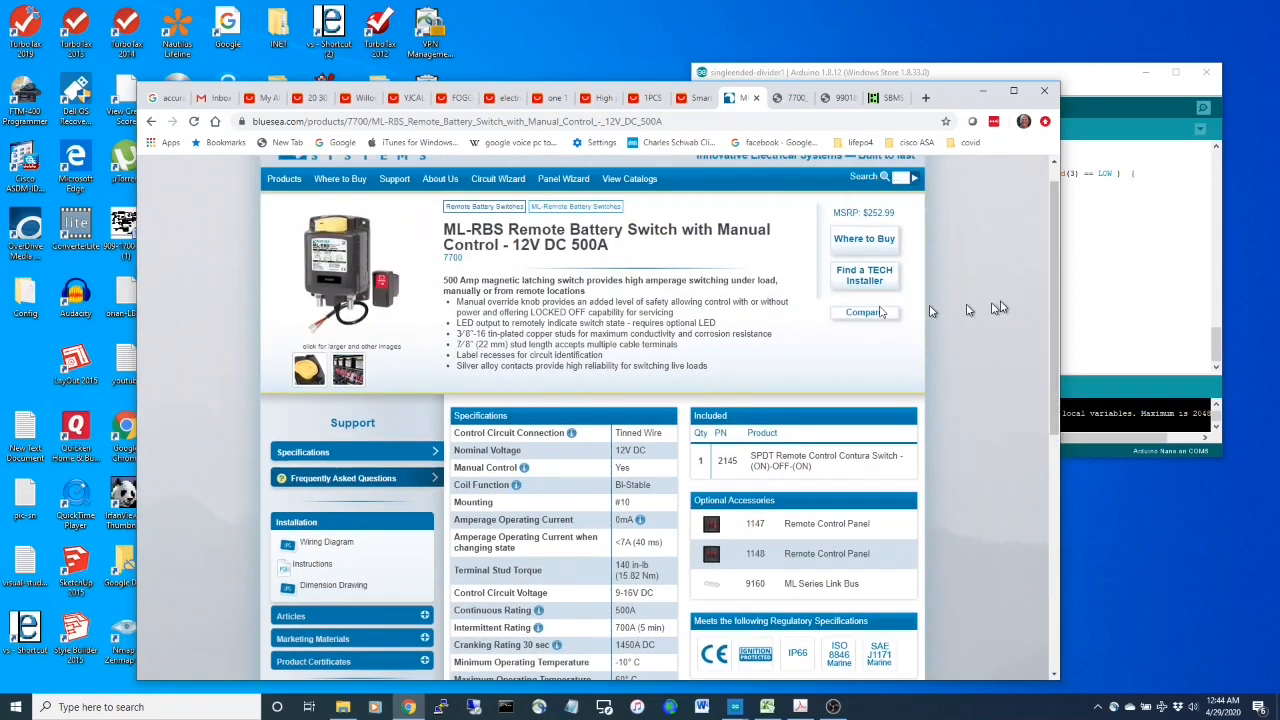
mouse_move(835, 95)
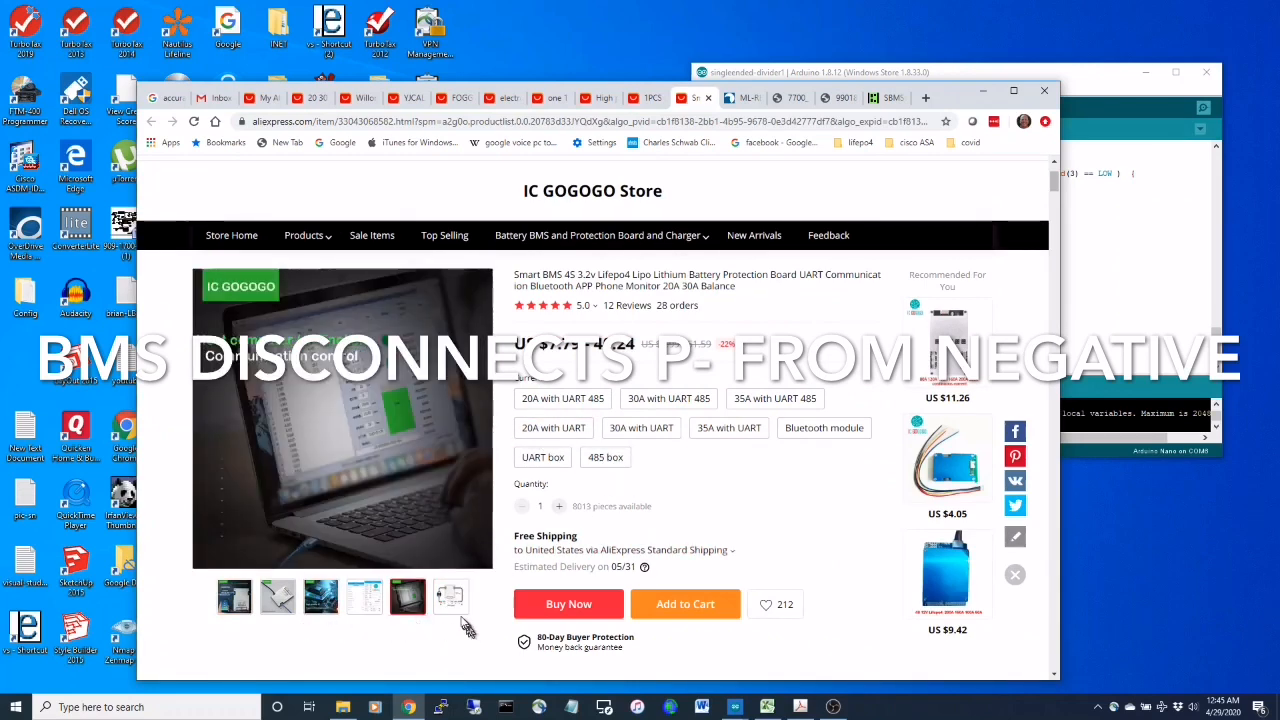
- Browse the BMS listing photos: pack wiring diagram, app settings screenshot, and board measurements
left_click(450, 596)
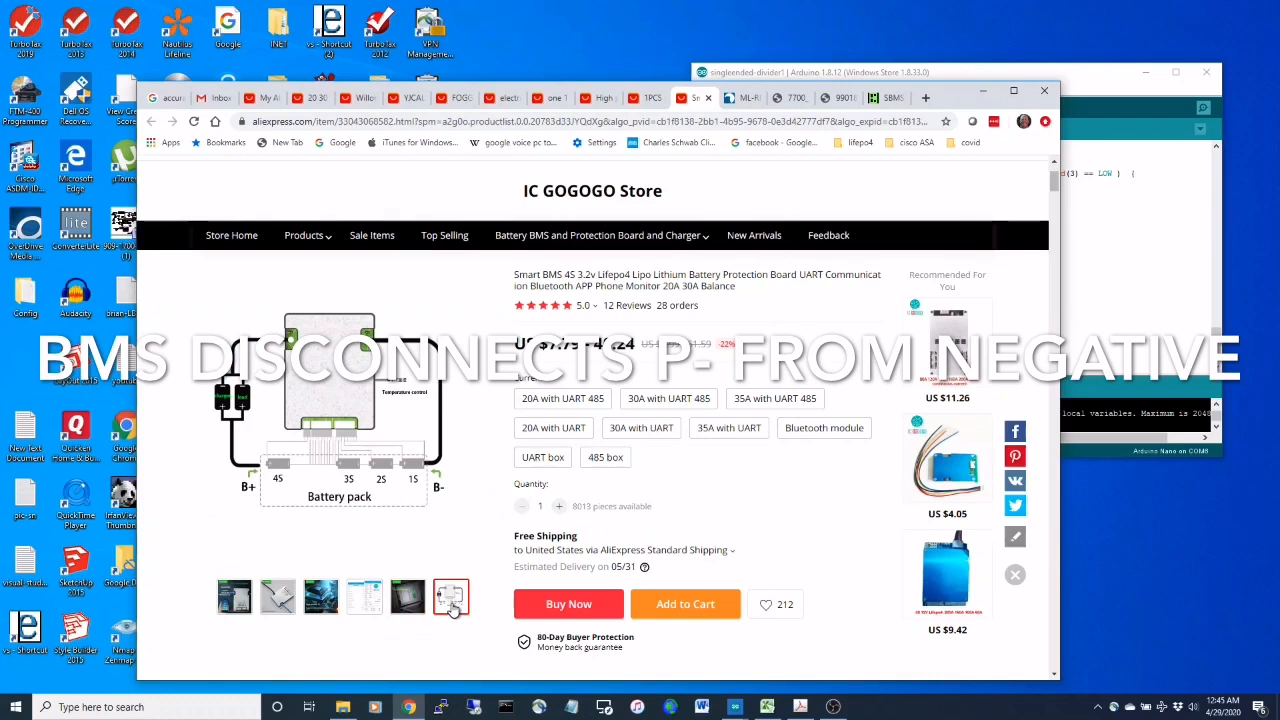
left_click(364, 597)
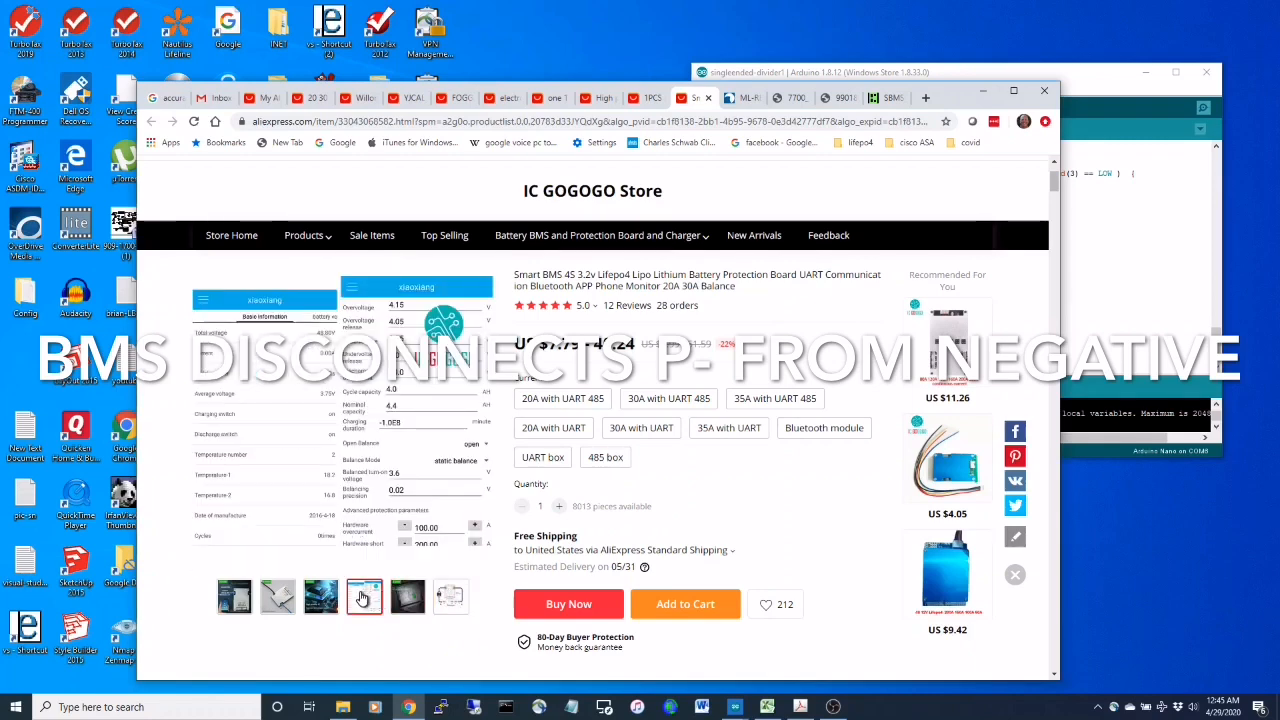
left_click(277, 596)
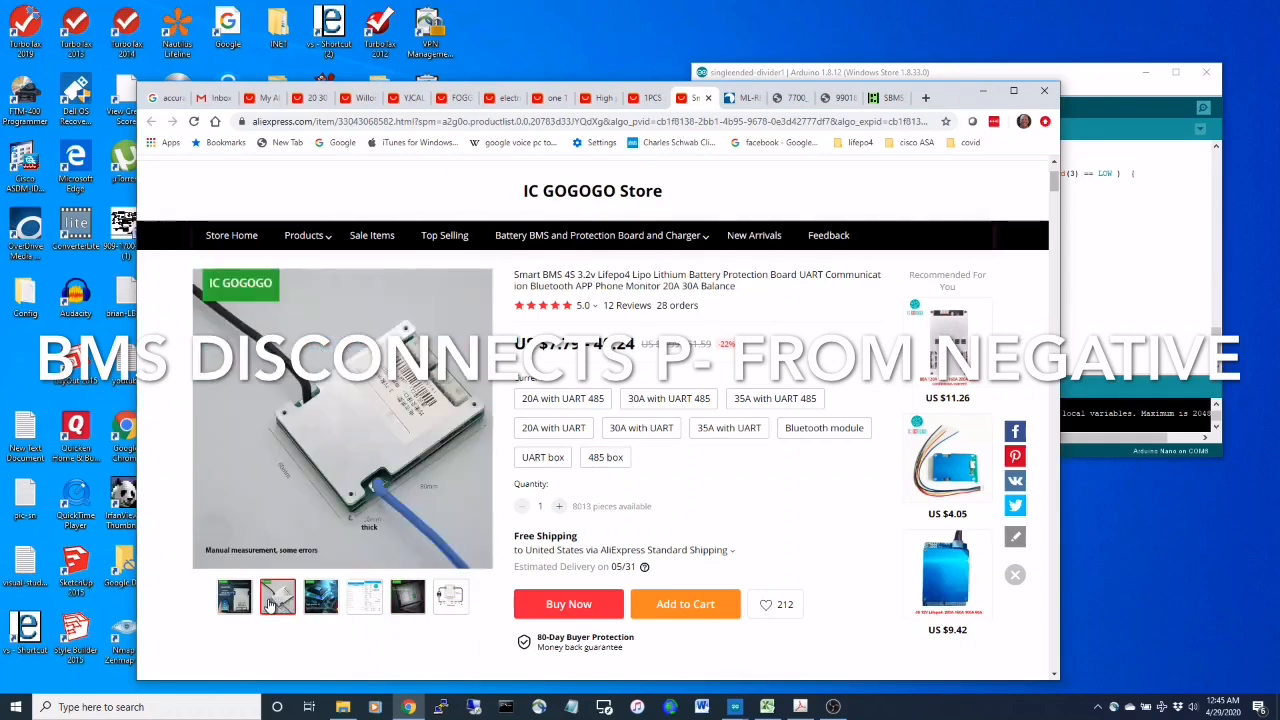
left_click(234, 596)
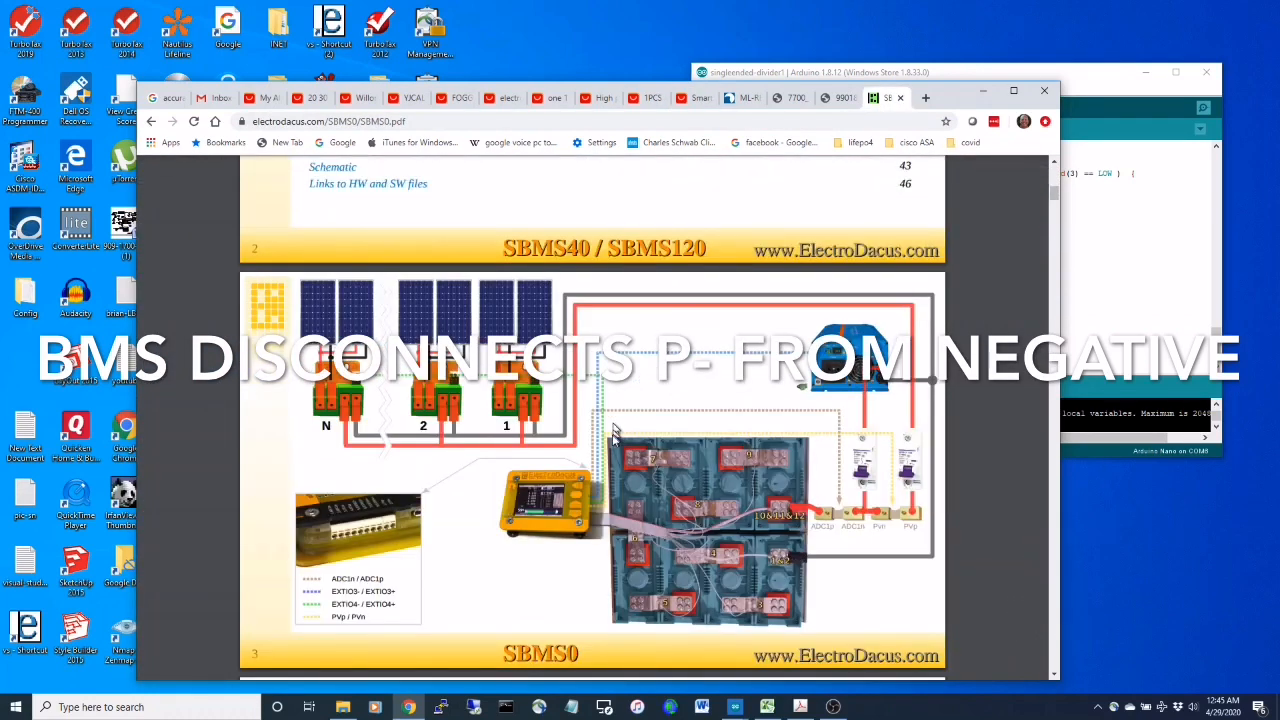
mouse_move(578, 500)
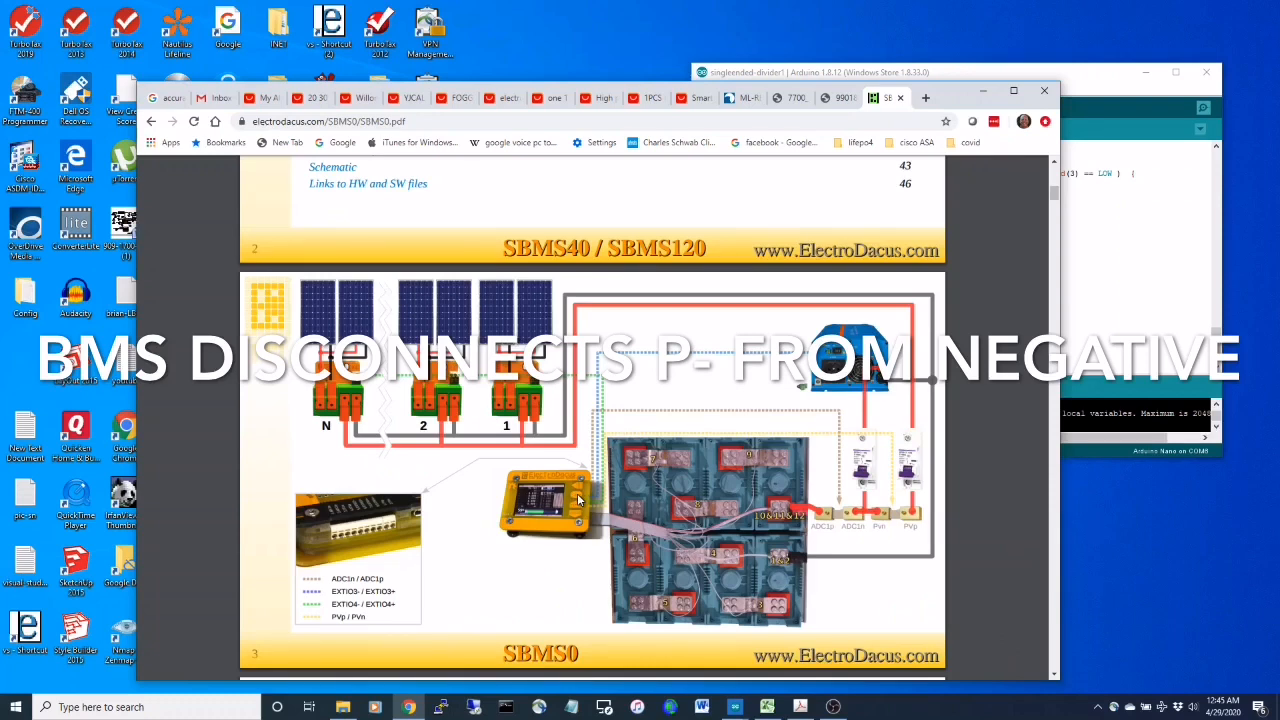
mouse_move(605, 425)
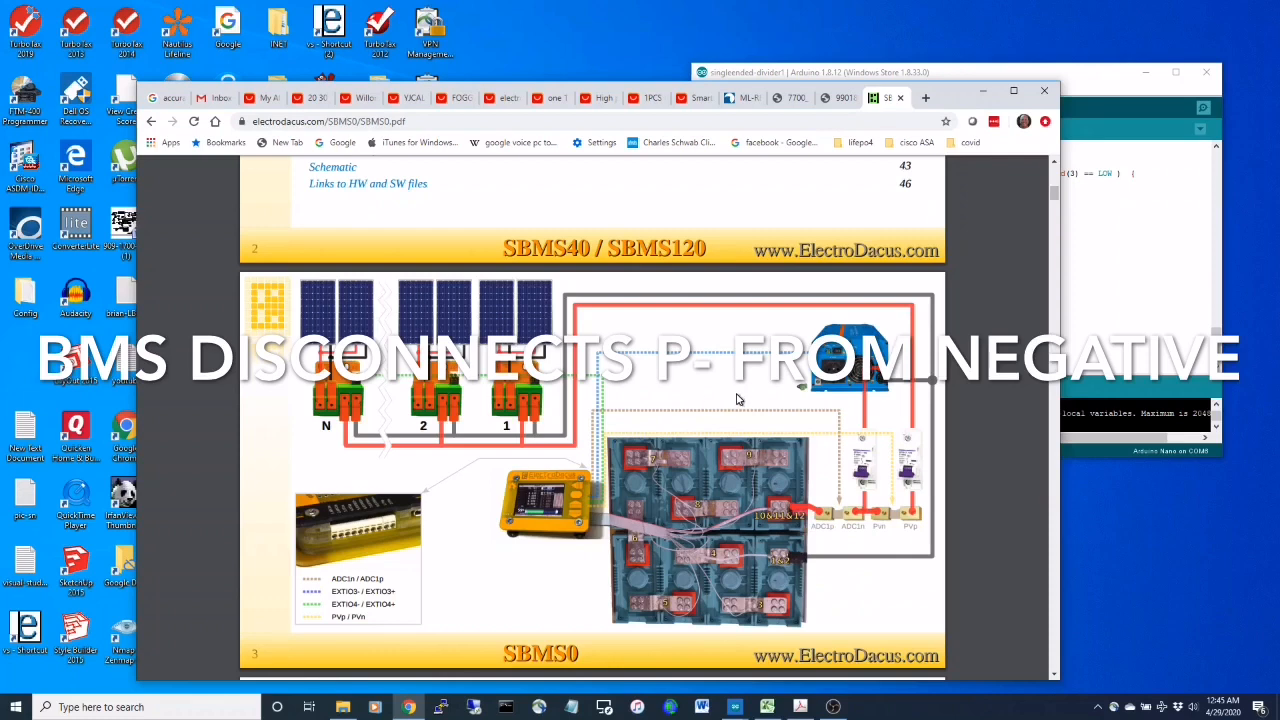
mouse_move(588, 530)
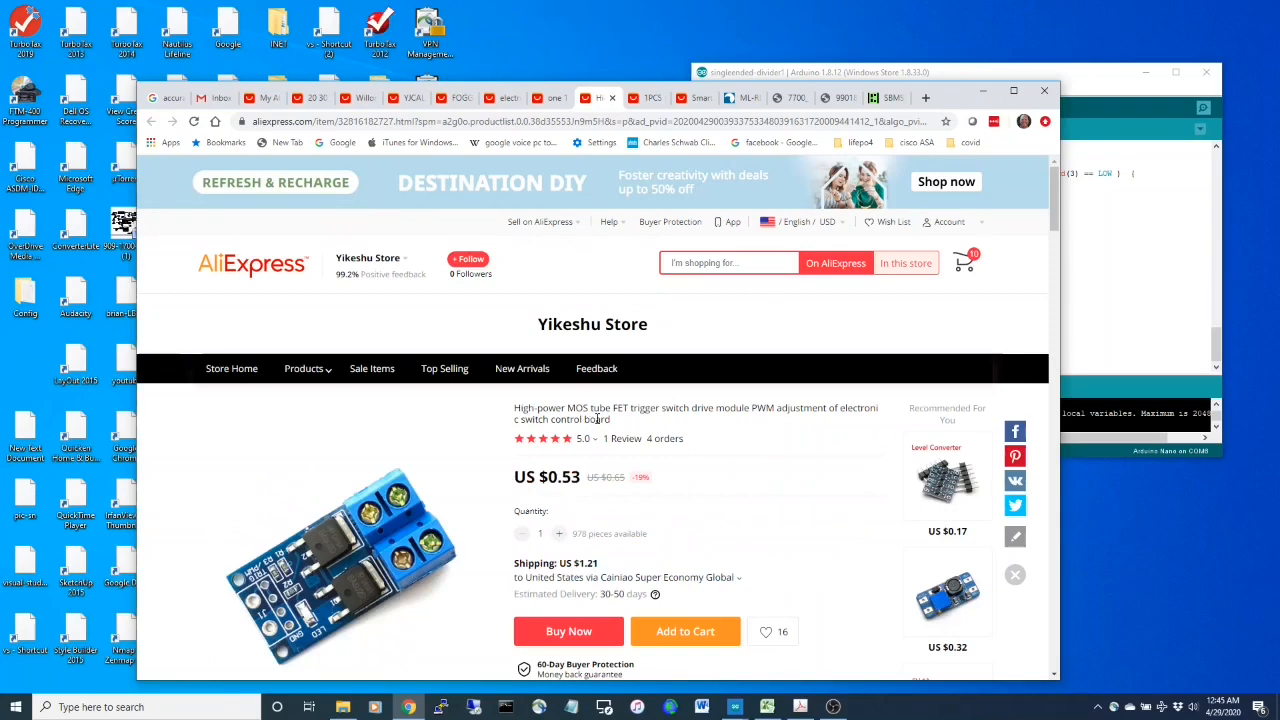
- Scroll down to the dual MOS module's overview wiring diagram and module highlights
scroll("down", 3)
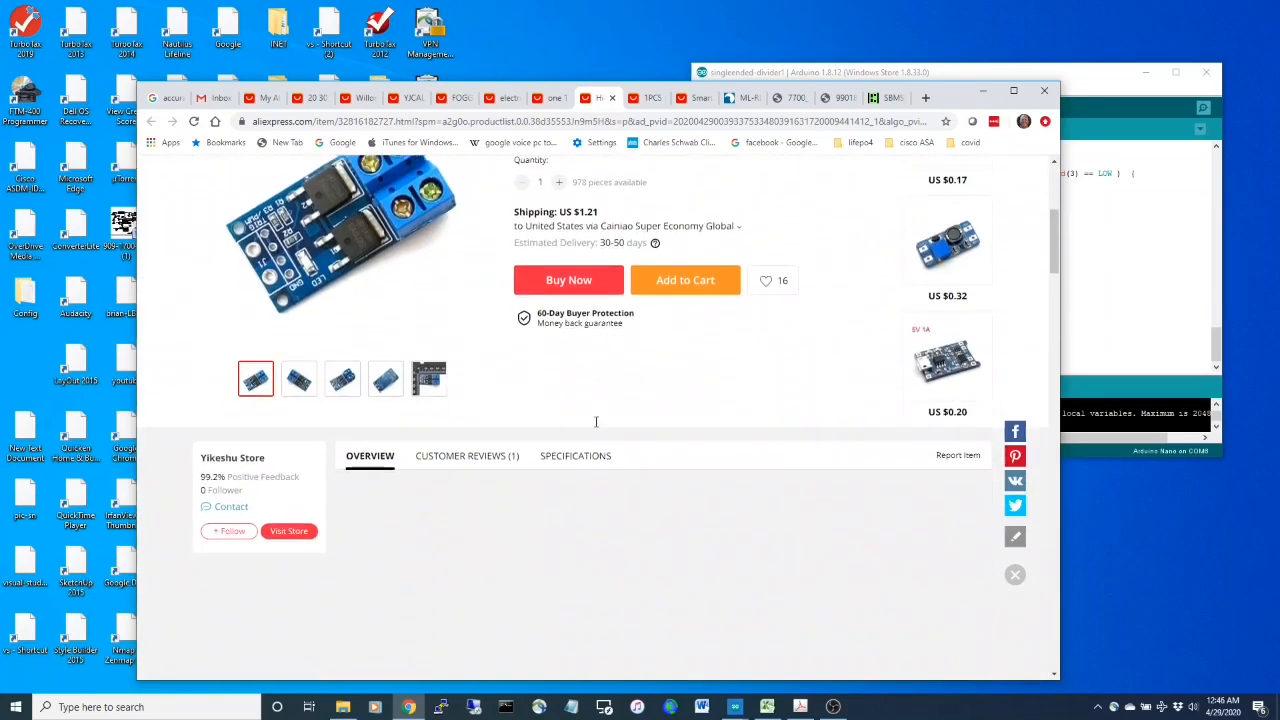
scroll("down", 3)
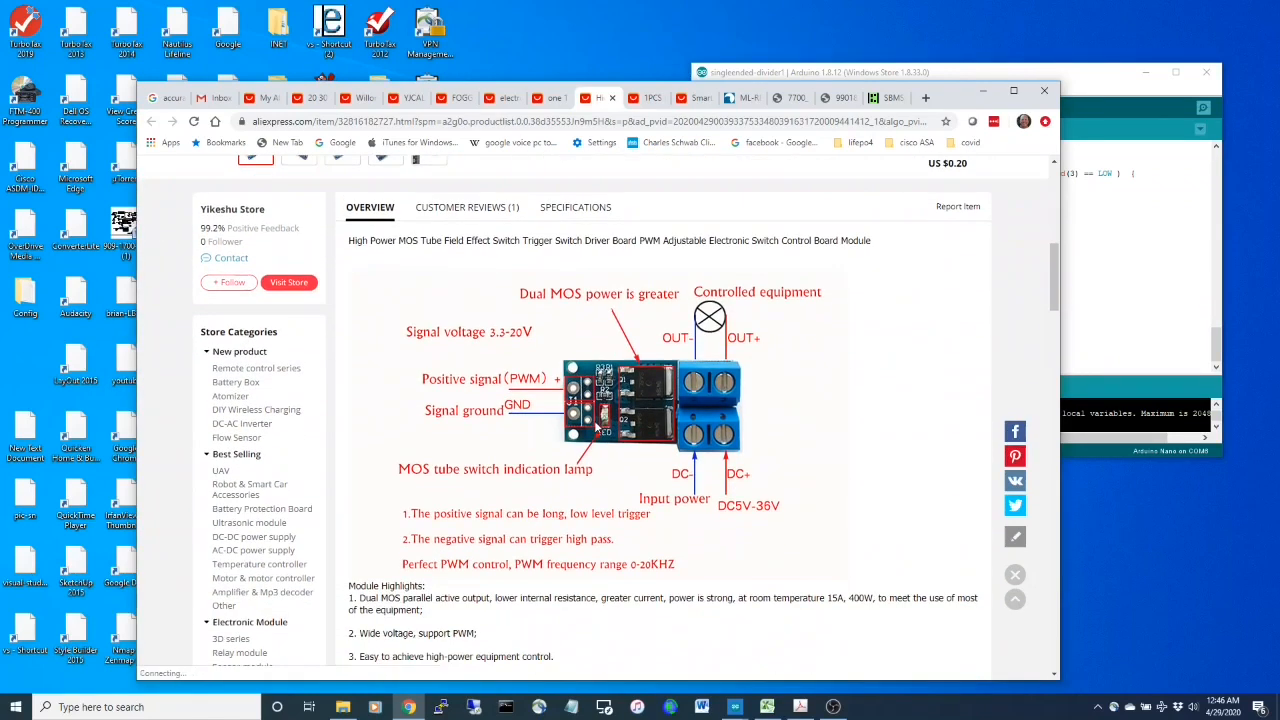
scroll("down", 3)
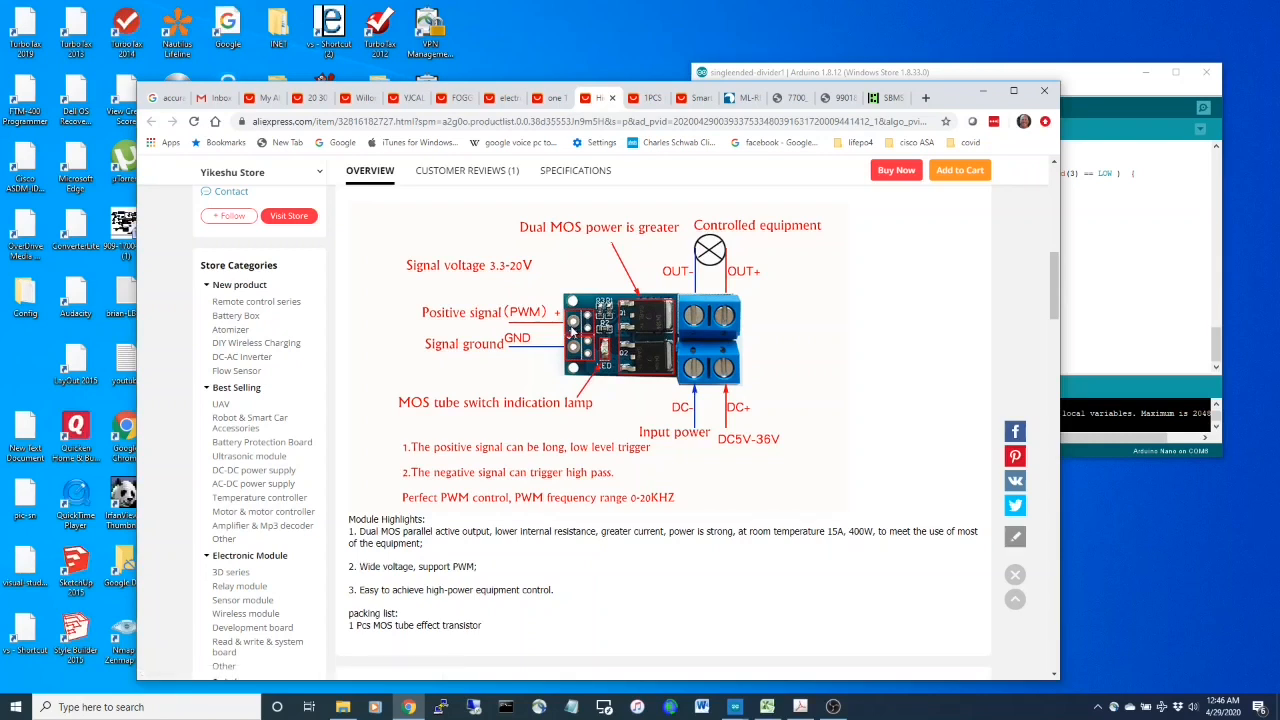
mouse_move(578, 331)
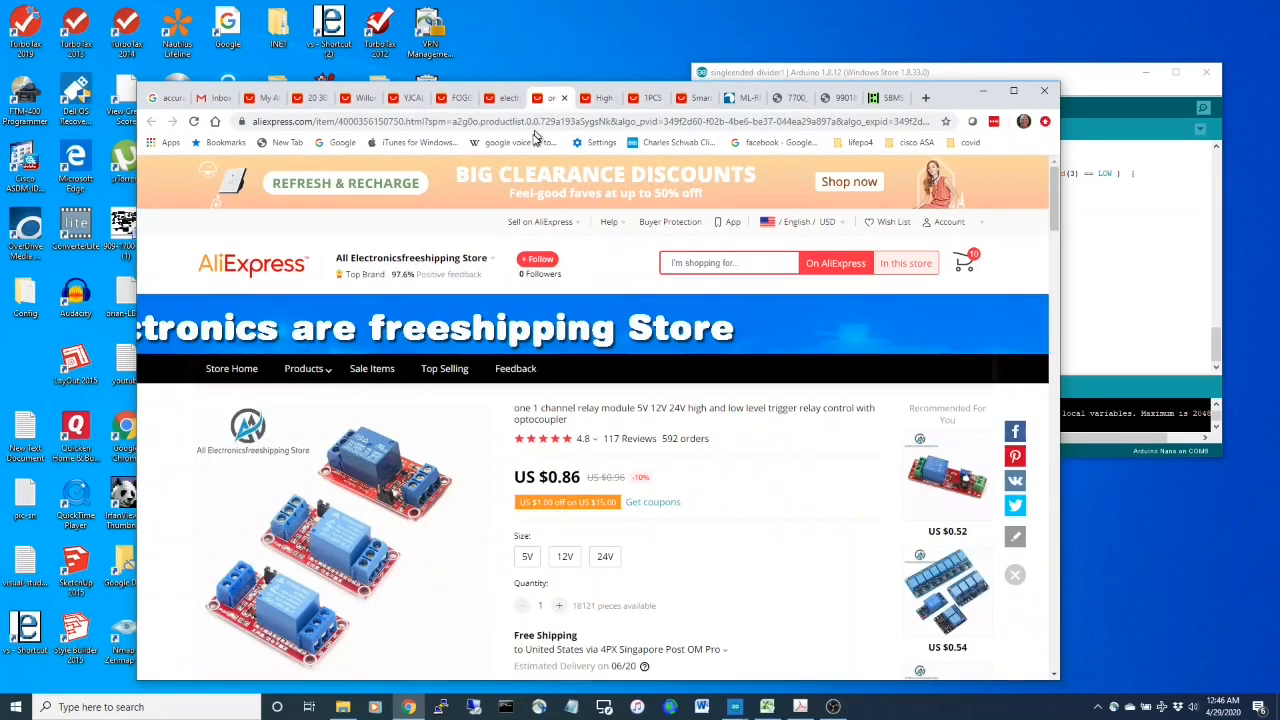
mouse_move(521, 537)
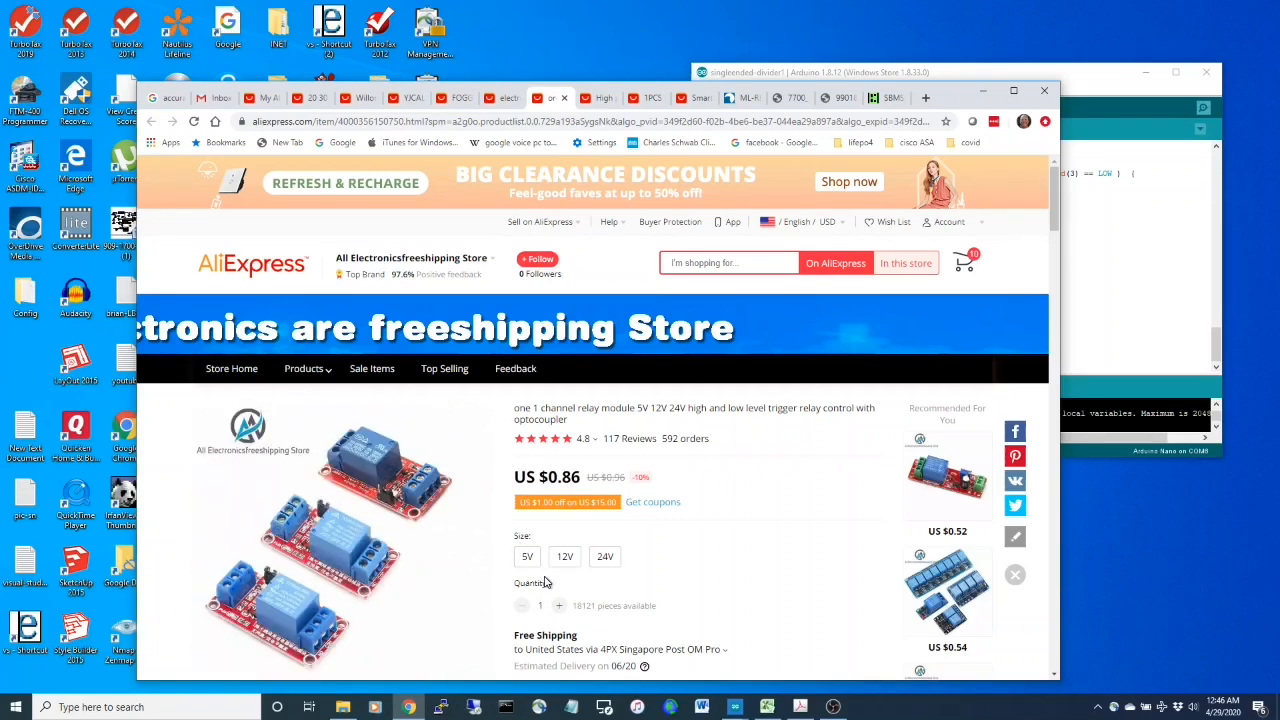
- Open the one-channel relay module listing and highlight 'high and low' in its title
left_click(605, 556)
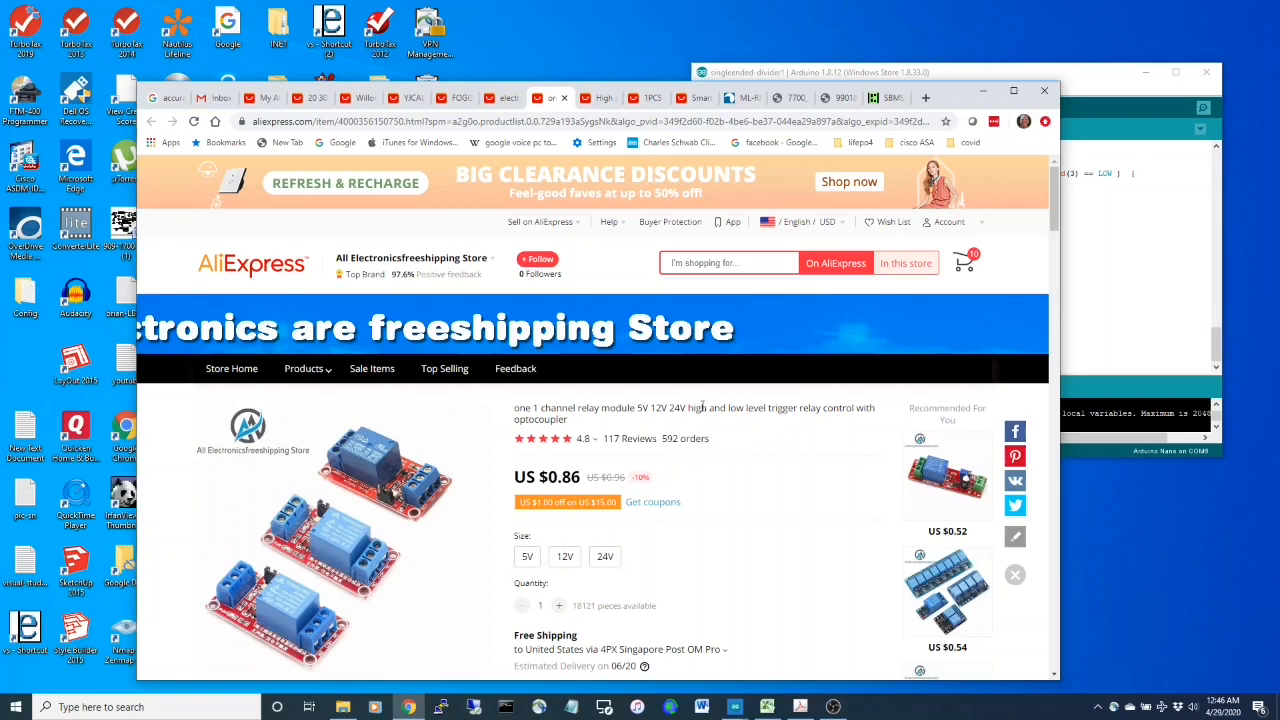
left_click_drag(688, 408, 745, 408)
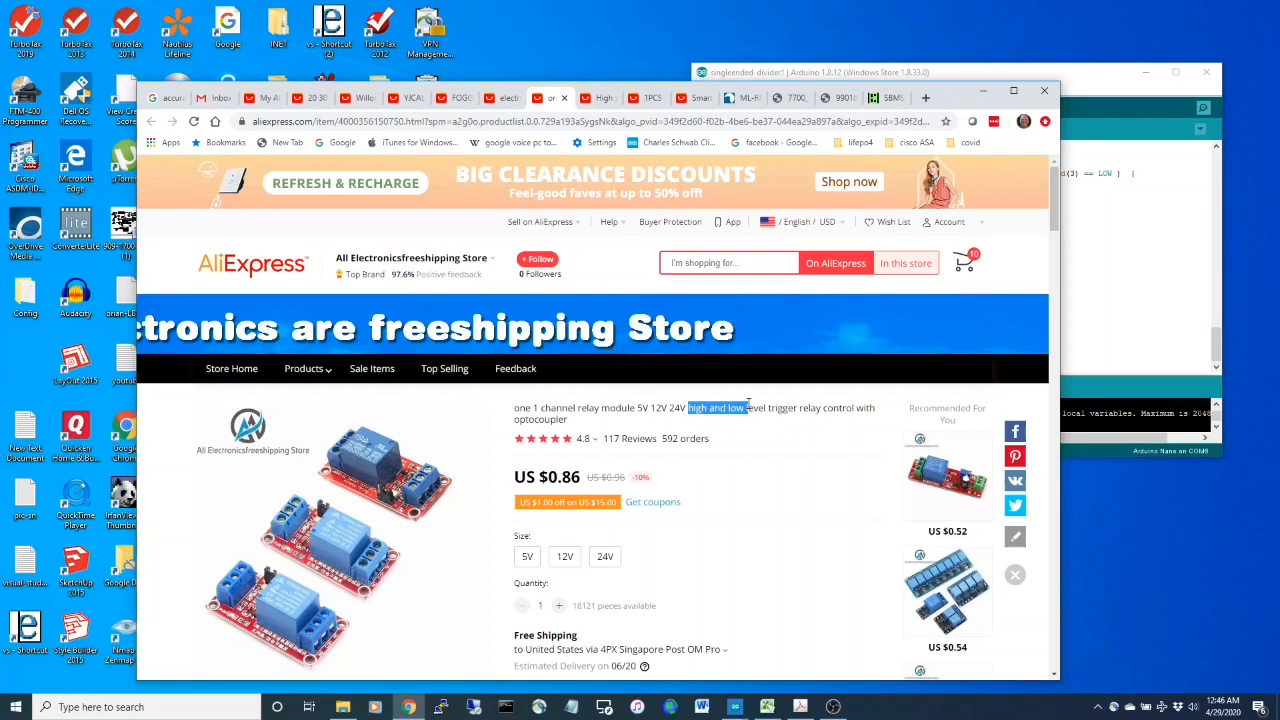
mouse_move(706, 548)
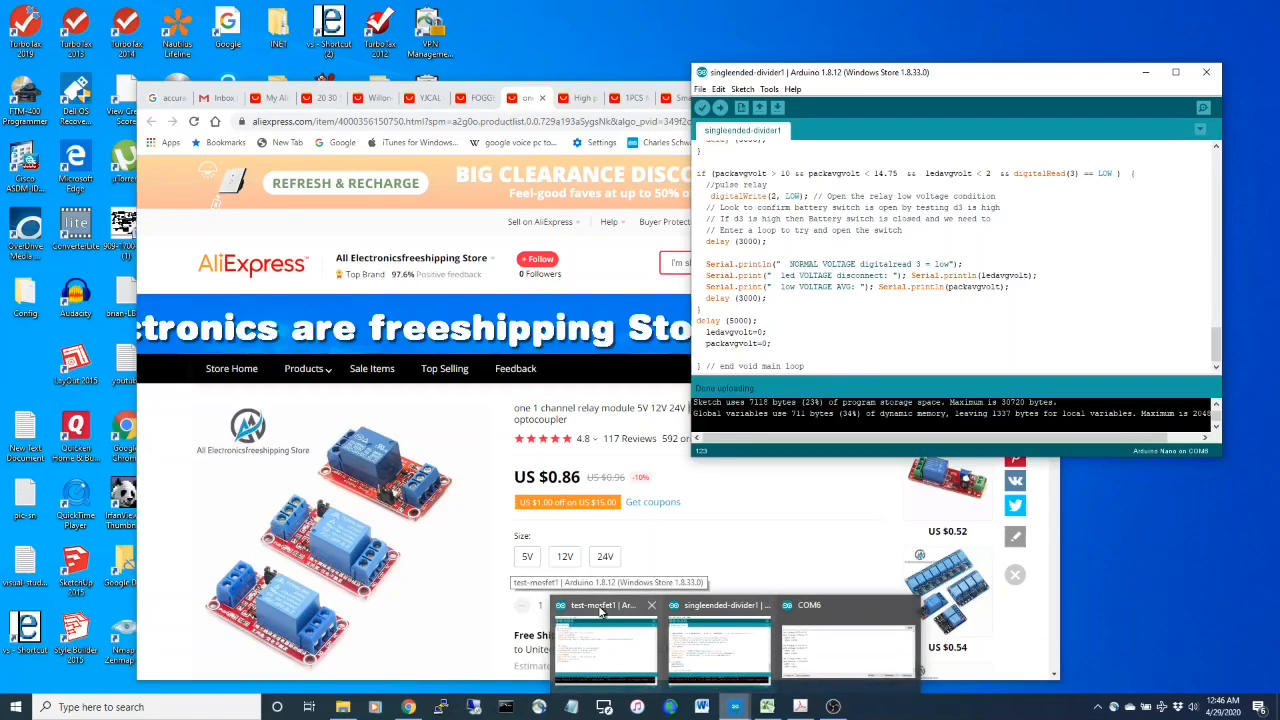
- Bring up the test-mosfet1 sketch that toggles the relay on pin 2
left_click(604, 605)
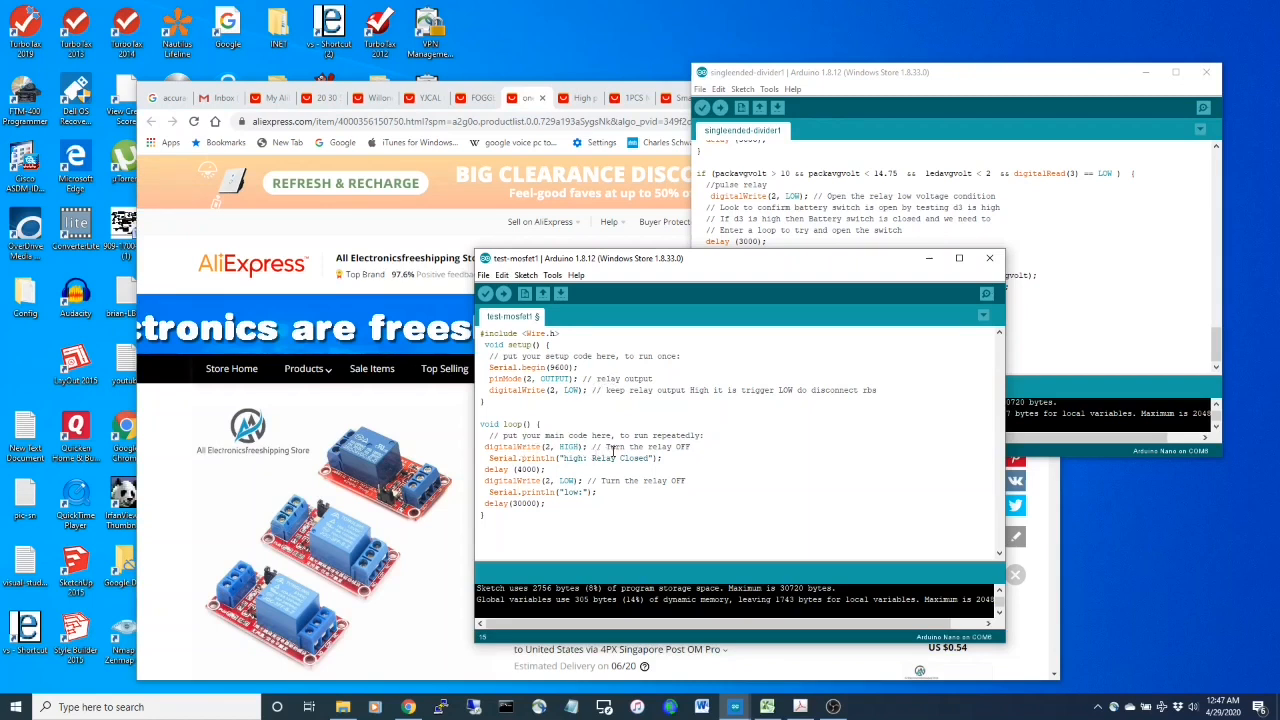
mouse_move(565, 504)
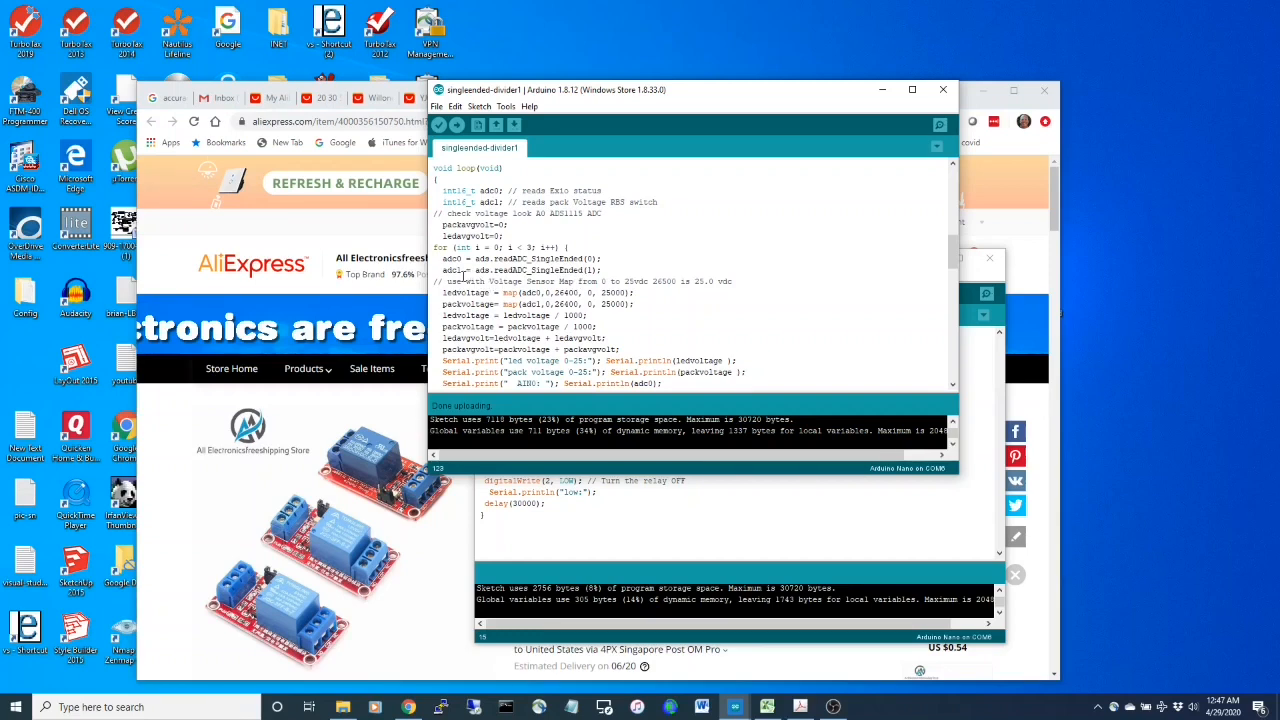
- Scroll through loop() to review the low-voltage, high-voltage and BMS-disconnect relay conditions
scroll("down", 3)
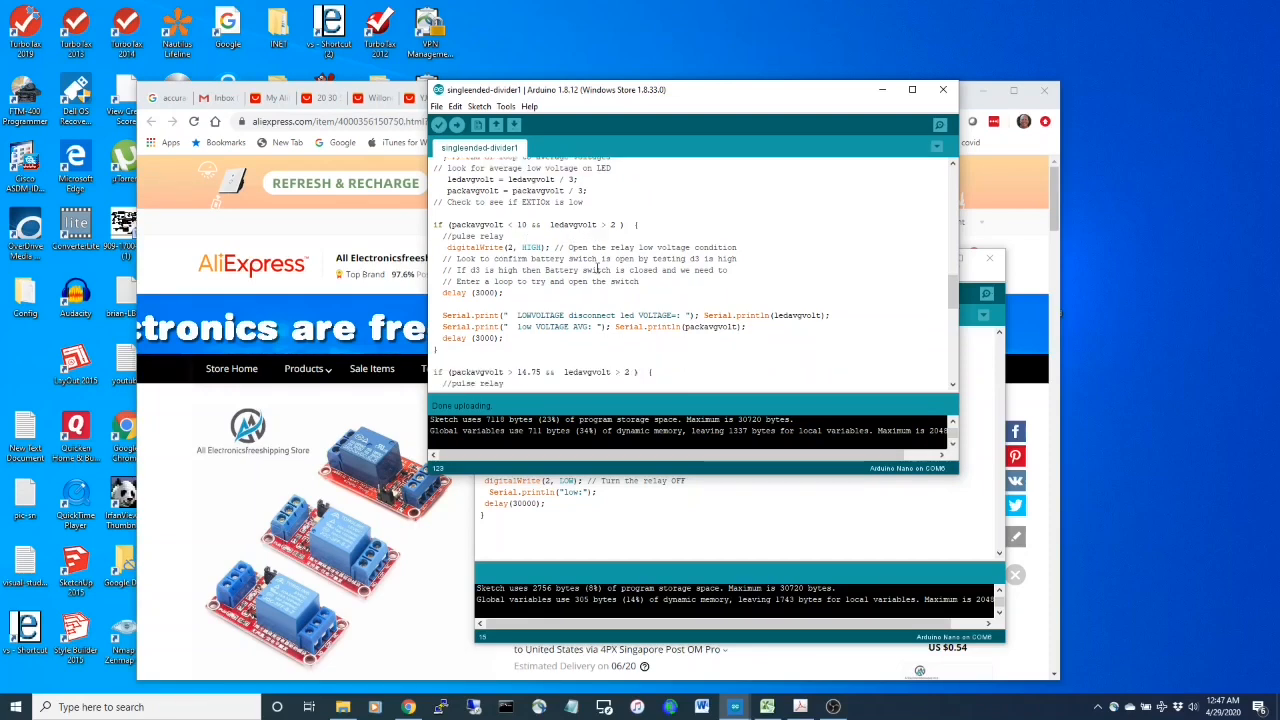
scroll("down", 3)
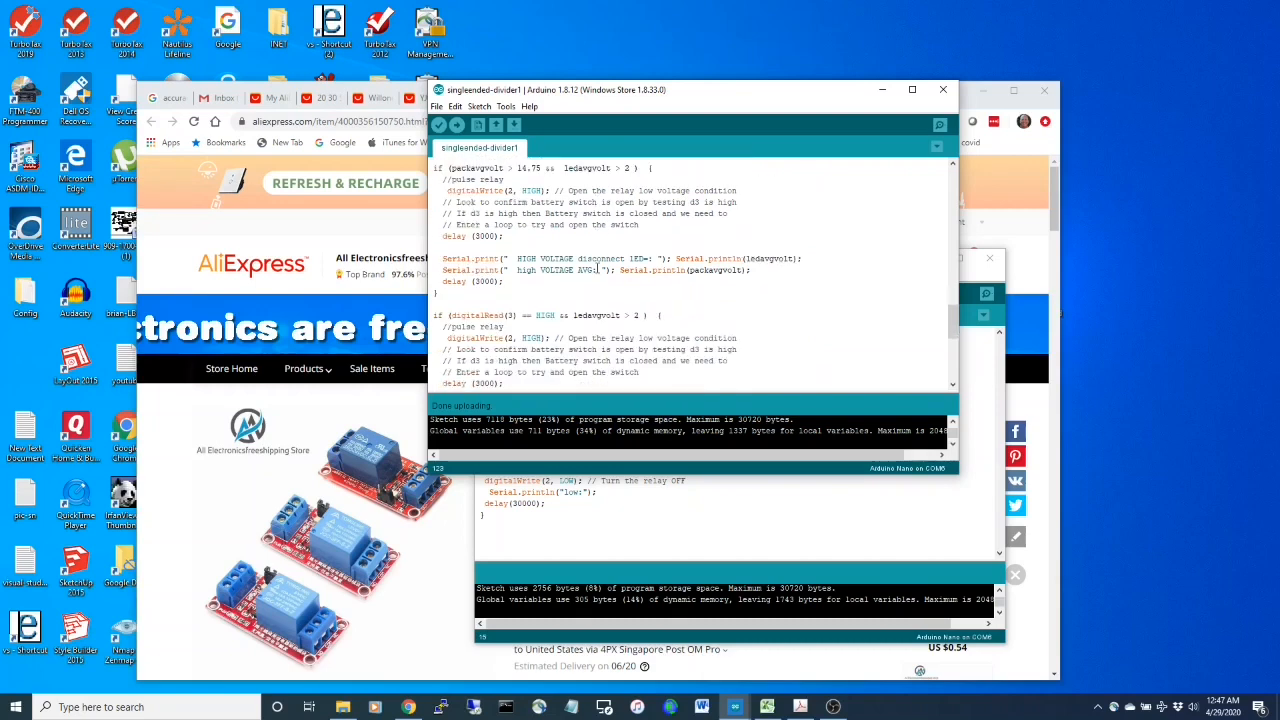
scroll("down", 3)
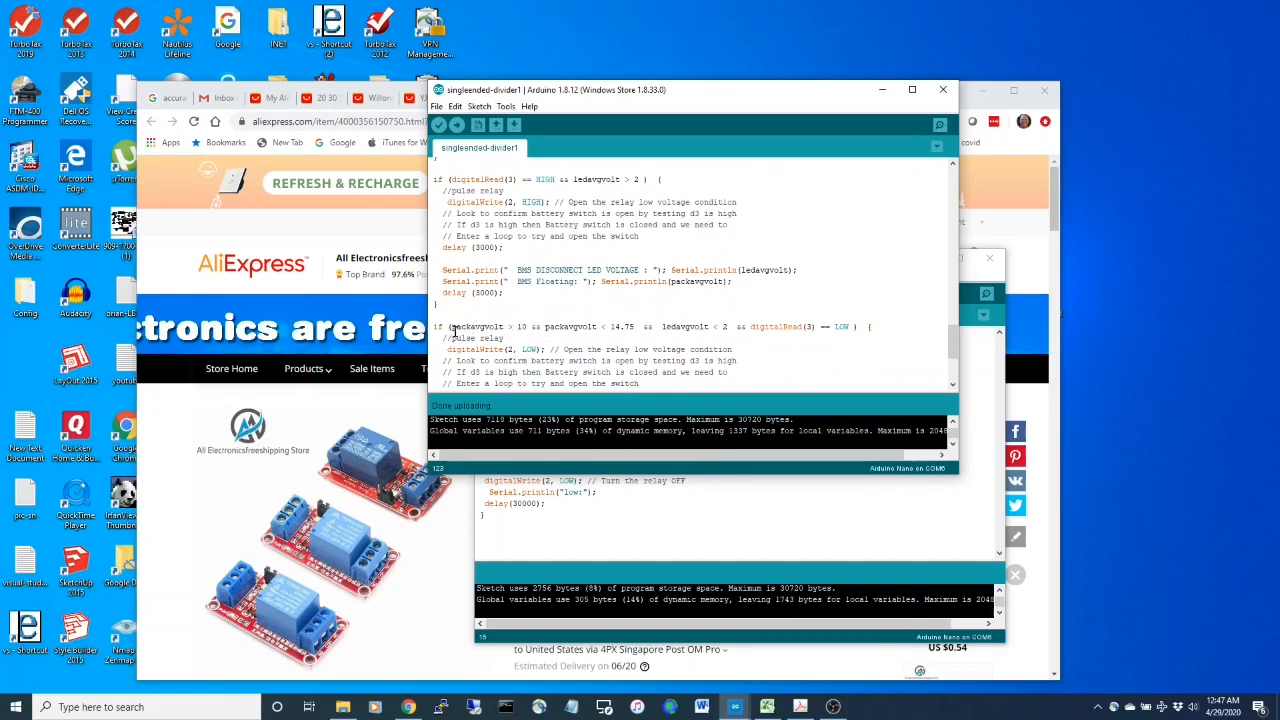
- Set the normal-voltage condition's upper packavgvolt limit to 14.75
double_click(478, 326)
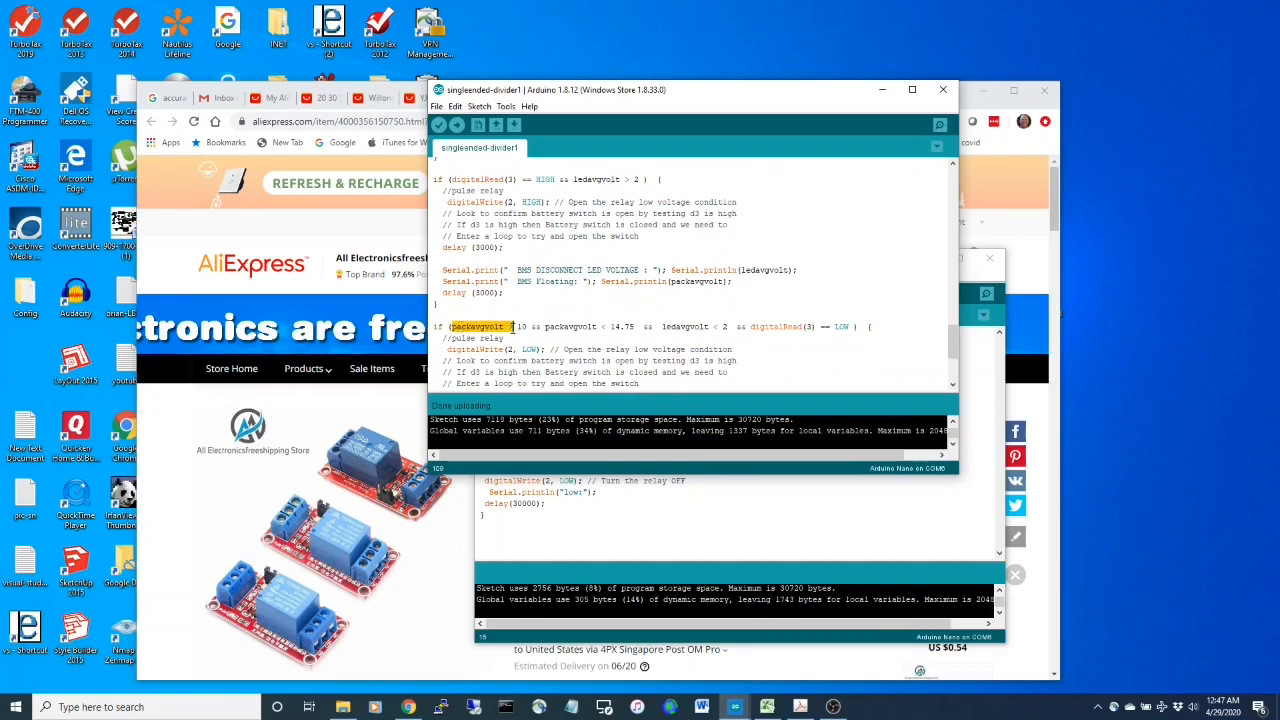
left_click(460, 326)
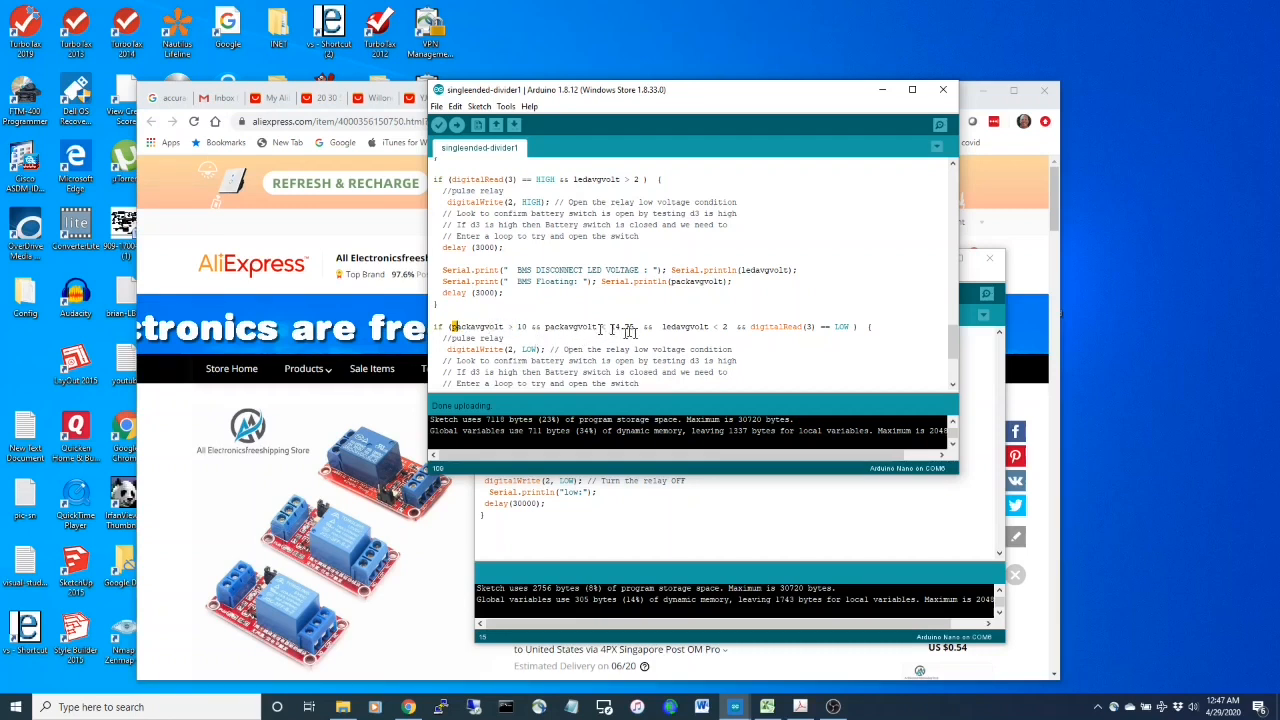
type("14.75")
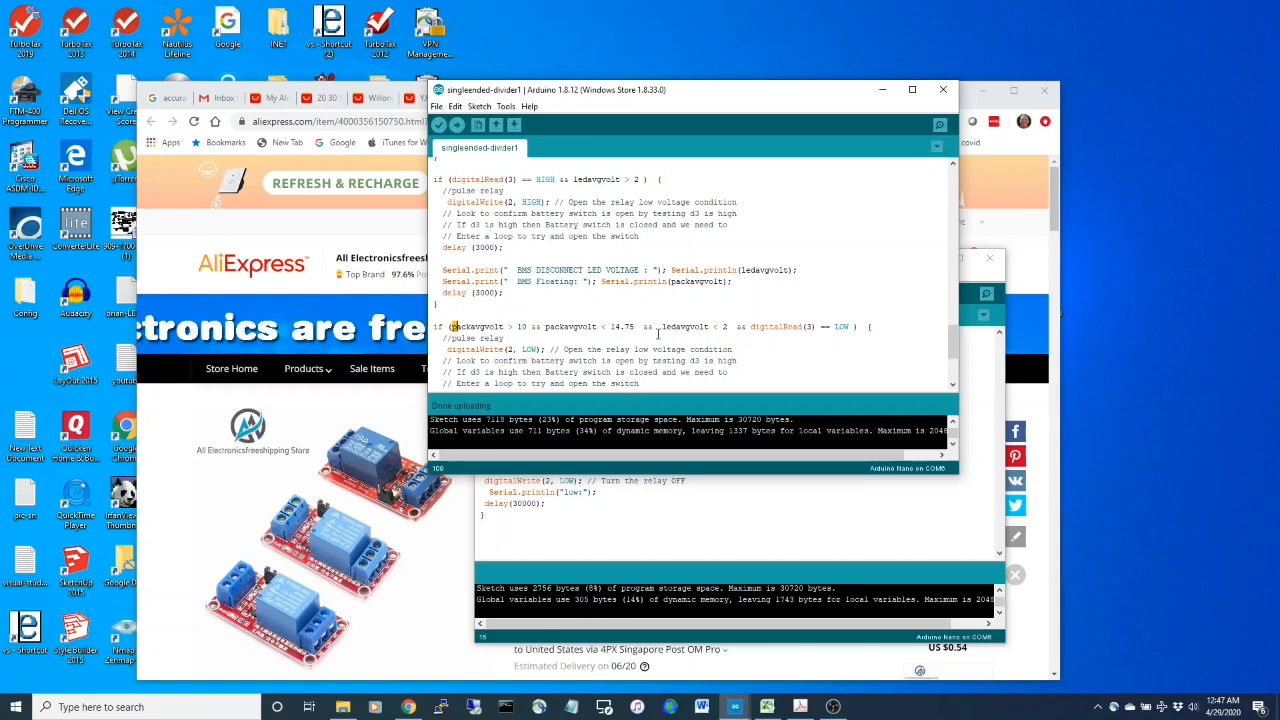